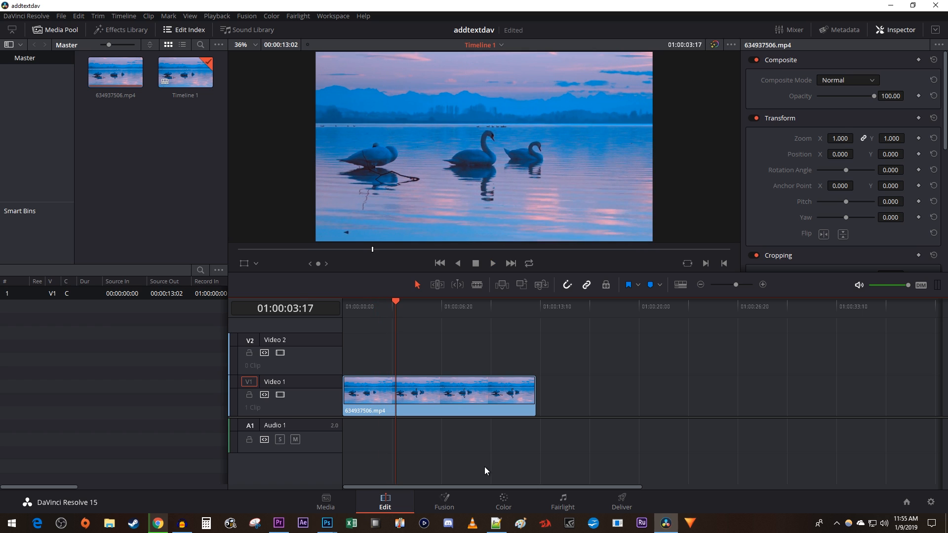
Add a Text title from the Titles toolbox onto Video 2 above the swan clip and select it.
{"action": "left_click", "coordinate": [126, 30]}
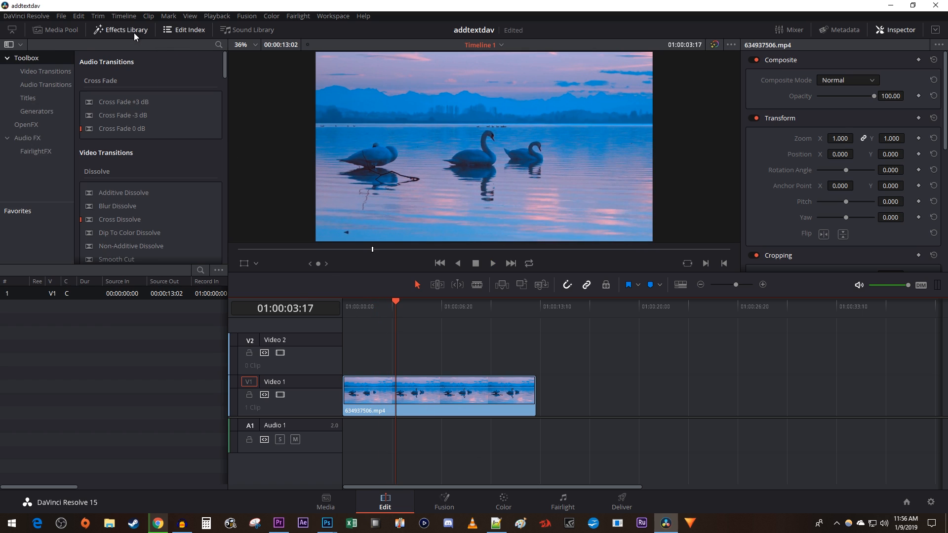
{"action": "mouse_move", "coordinate": [40, 102]}
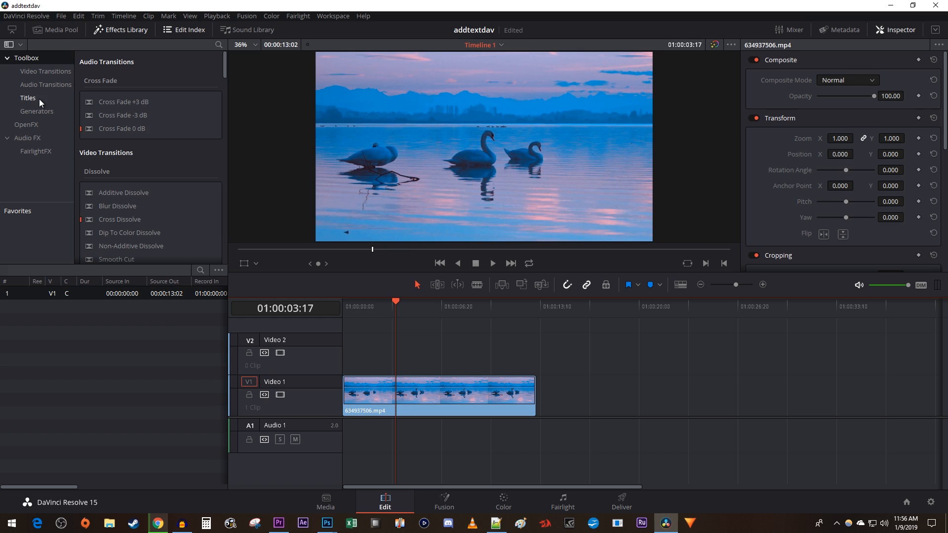
{"action": "left_click", "coordinate": [28, 98]}
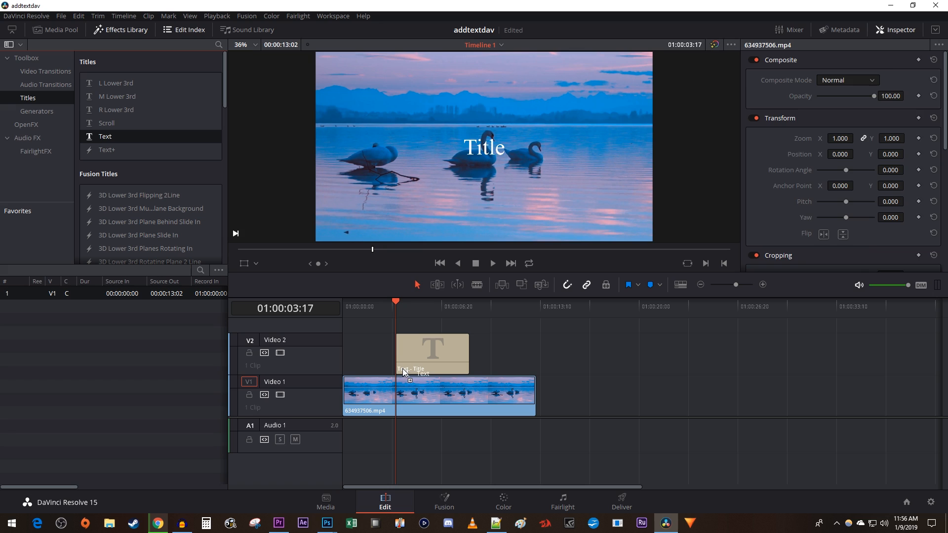
{"action": "left_click", "coordinate": [432, 354]}
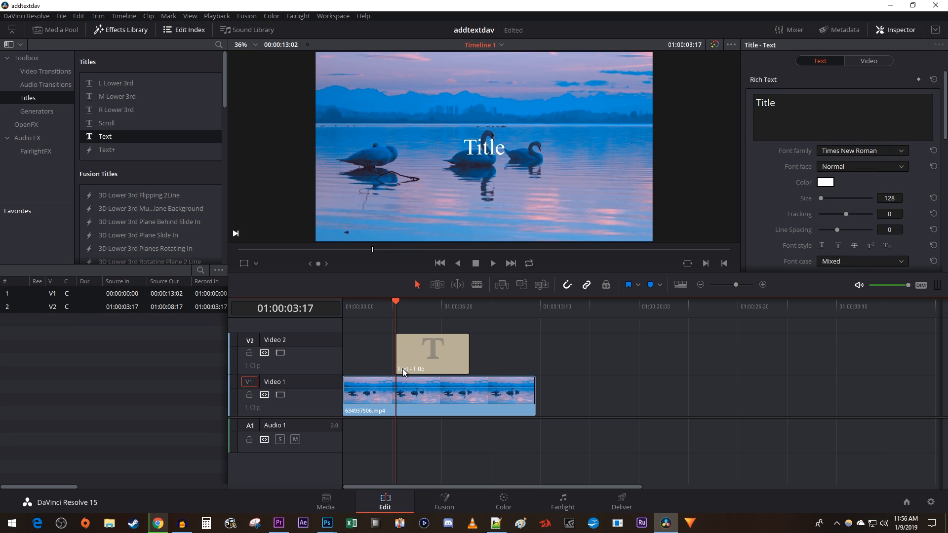
{"action": "mouse_move", "coordinate": [858, 100]}
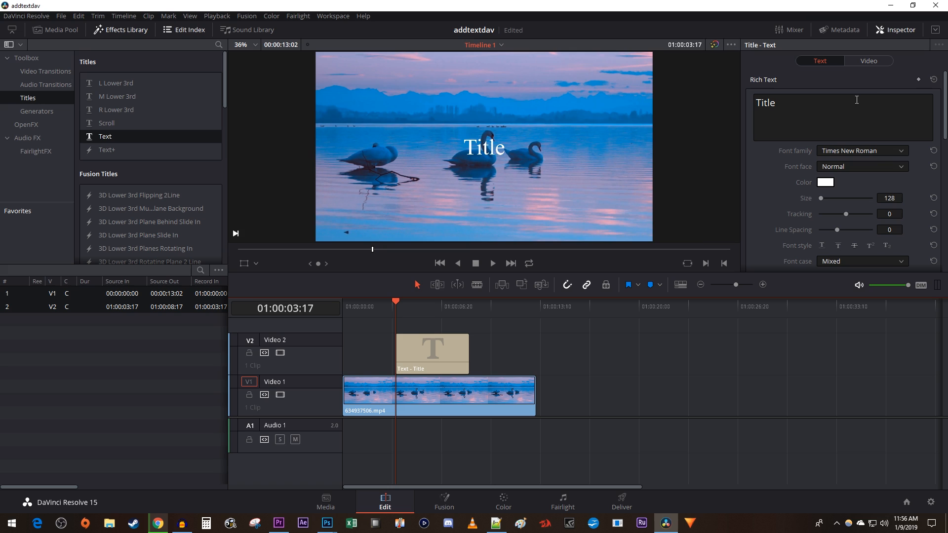
Replace the title wording with "Swan Life" in the Inspector's Rich Text field.
{"action": "left_click", "coordinate": [868, 60]}
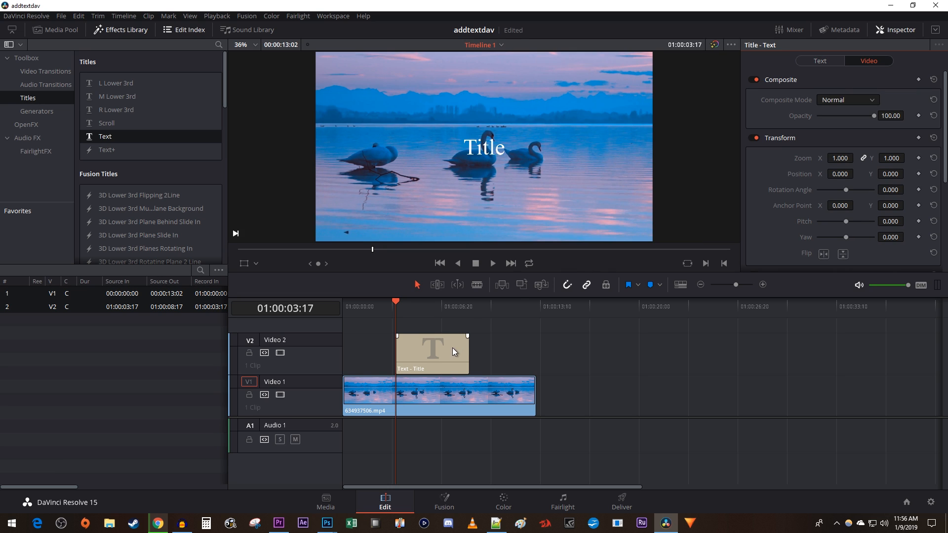
{"action": "left_click", "coordinate": [820, 60]}
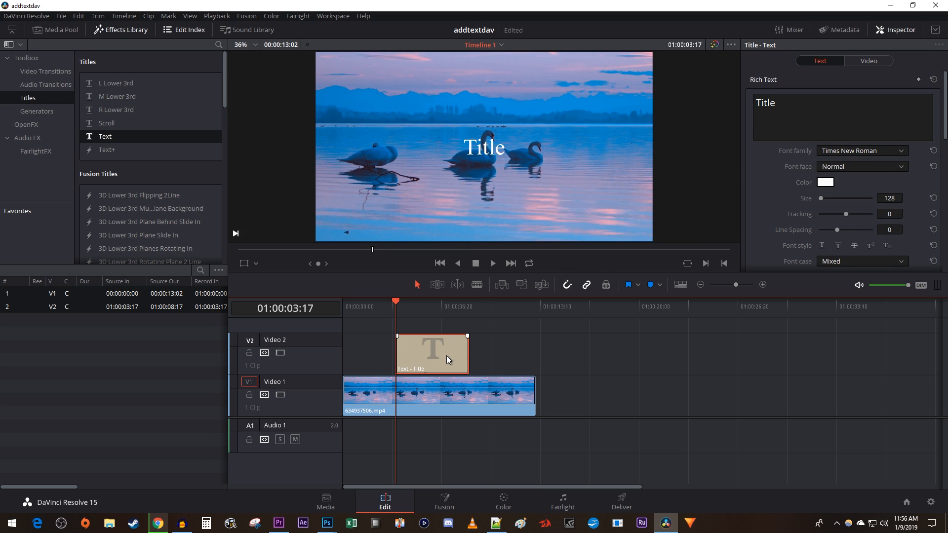
{"action": "left_click", "coordinate": [790, 115]}
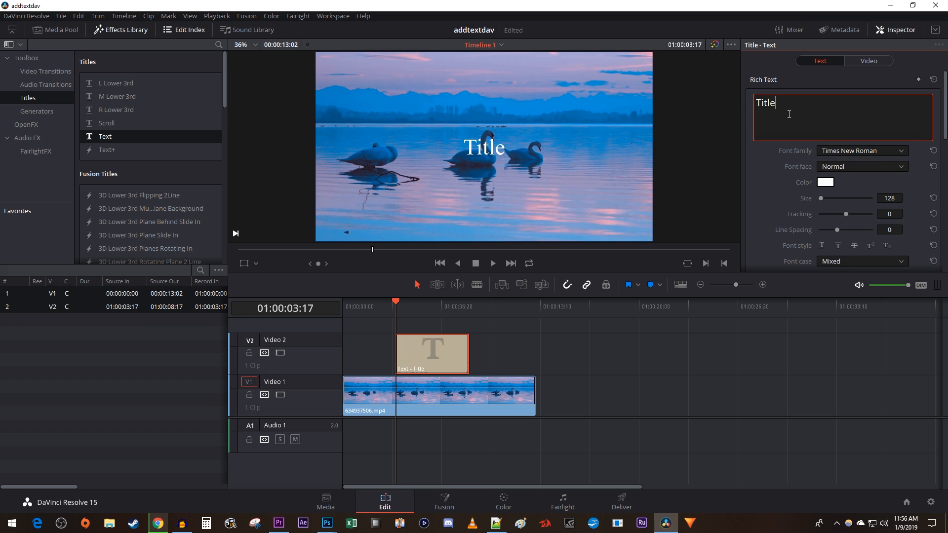
{"action": "type", "text": "Swan"}
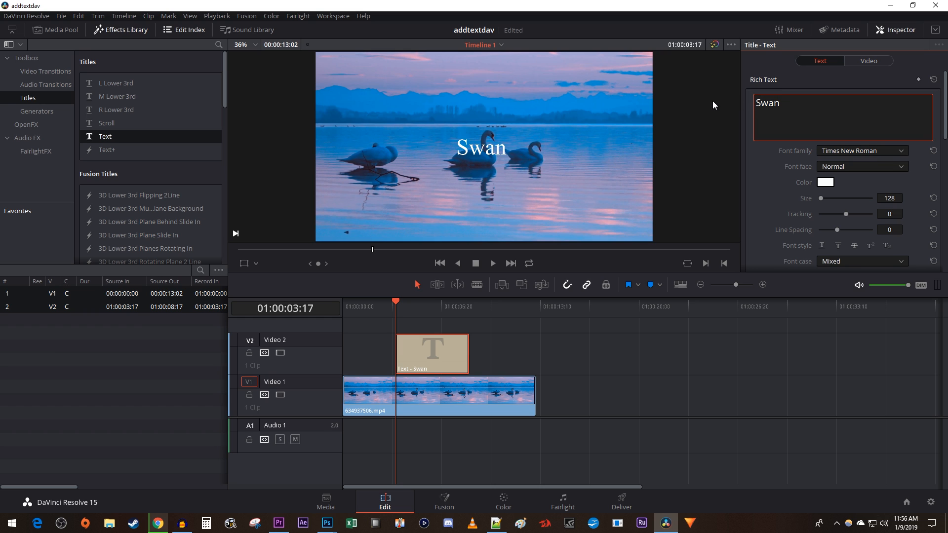
Style the title in a large Bebas Neue font coloured green.
{"action": "left_click", "coordinate": [862, 150]}
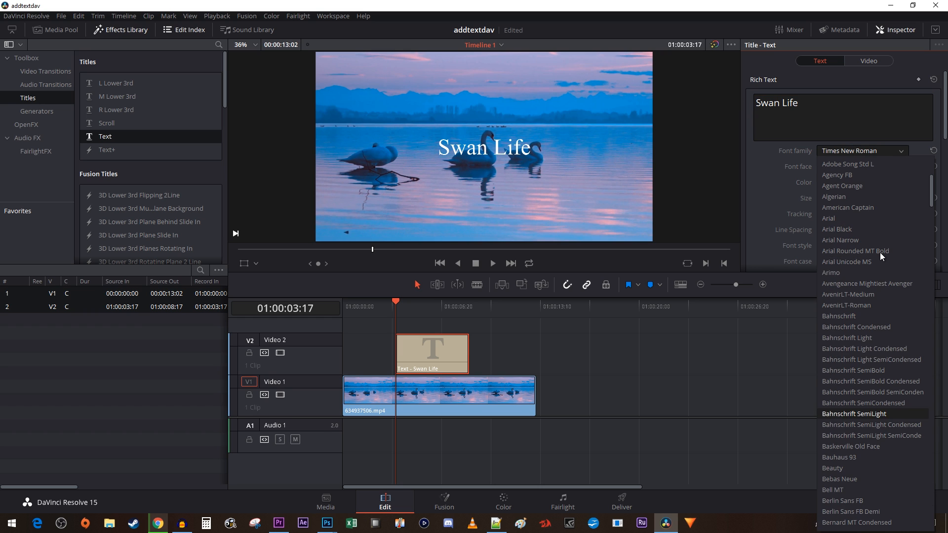
{"action": "left_click", "coordinate": [826, 183]}
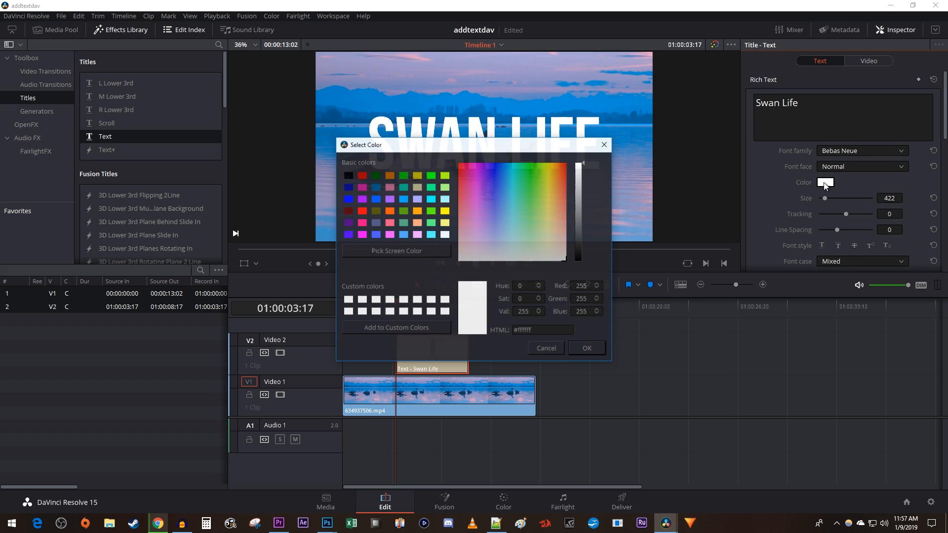
{"action": "left_click", "coordinate": [584, 348]}
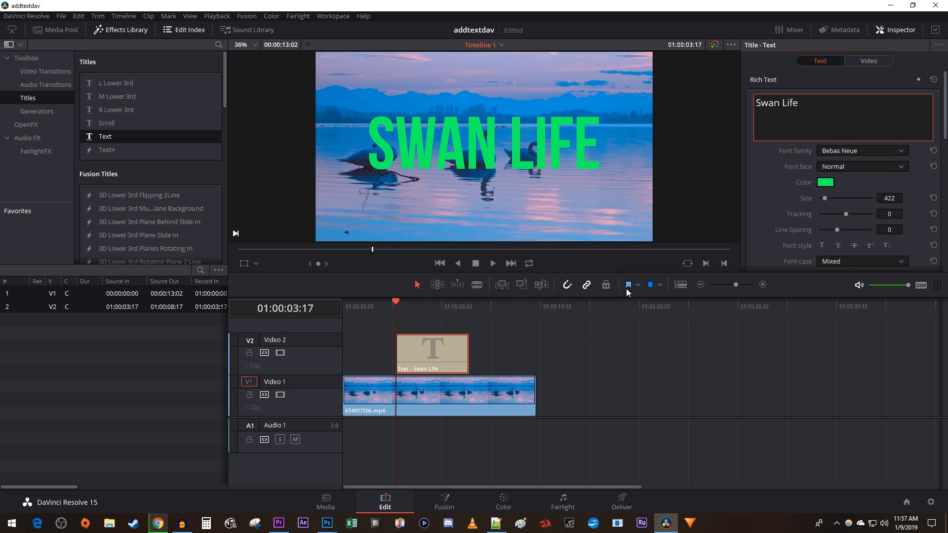
Add a dark drop shadow (blur 20, opacity 51) and a red stroke of size 8 to the title.
{"action": "scroll", "scroll_direction": "down", "scroll_amount": 3}
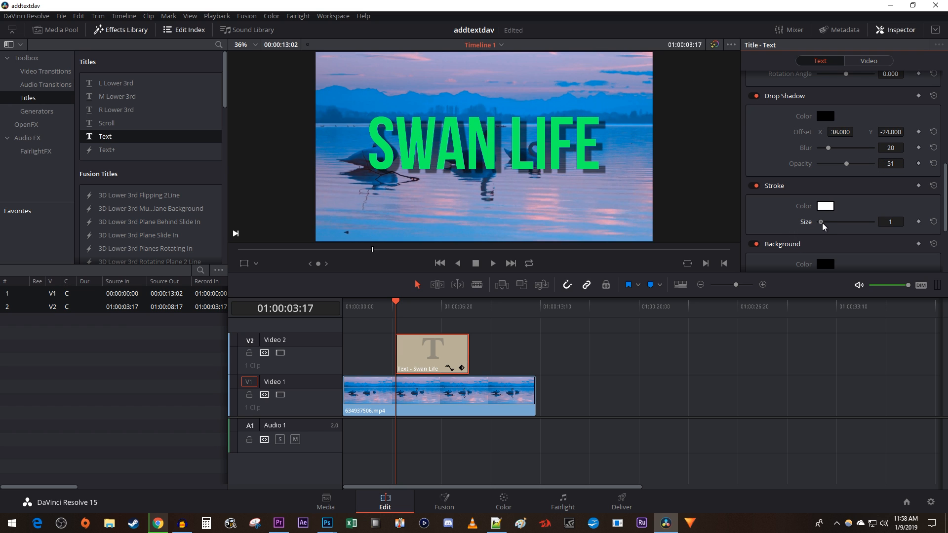
{"action": "left_click", "coordinate": [825, 205]}
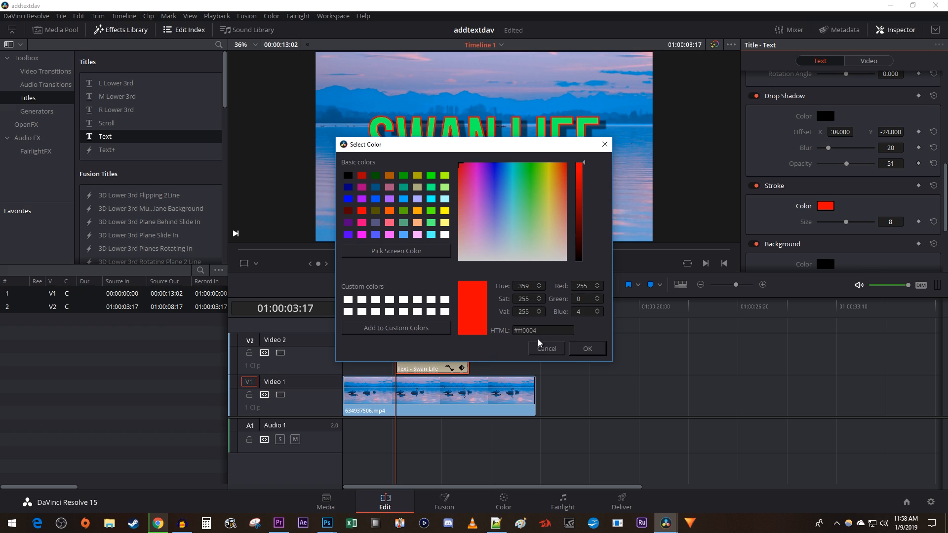
{"action": "left_click", "coordinate": [586, 348]}
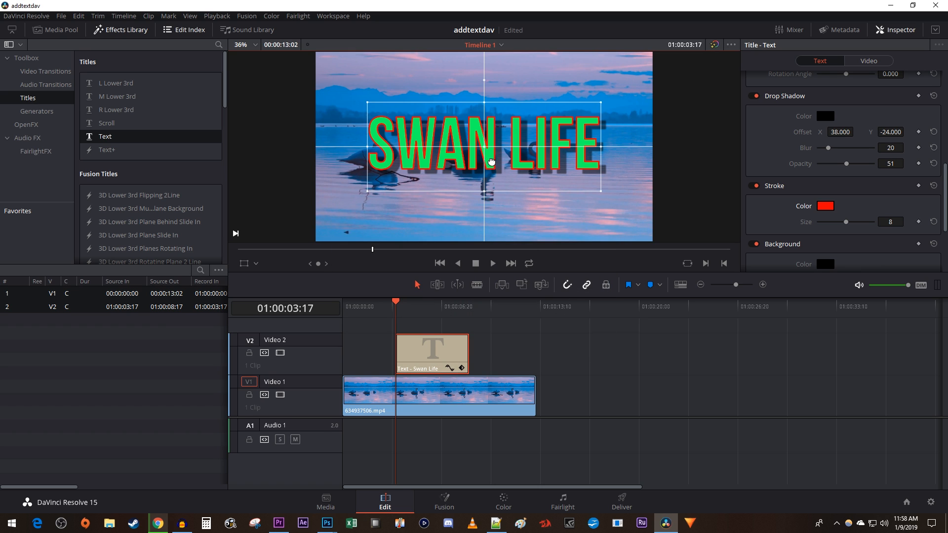